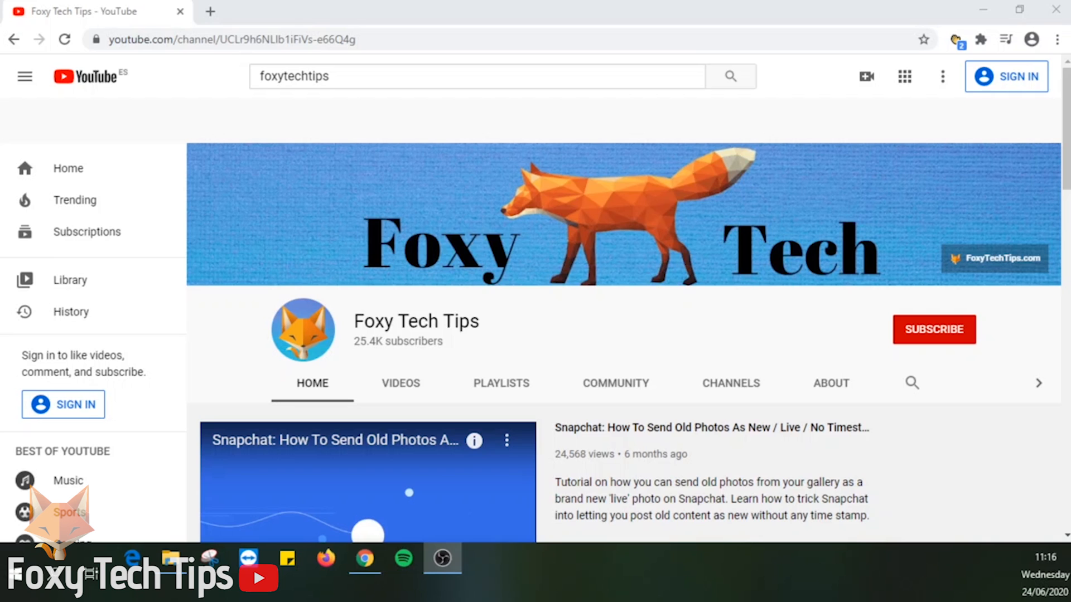
mouse_move(218, 185)
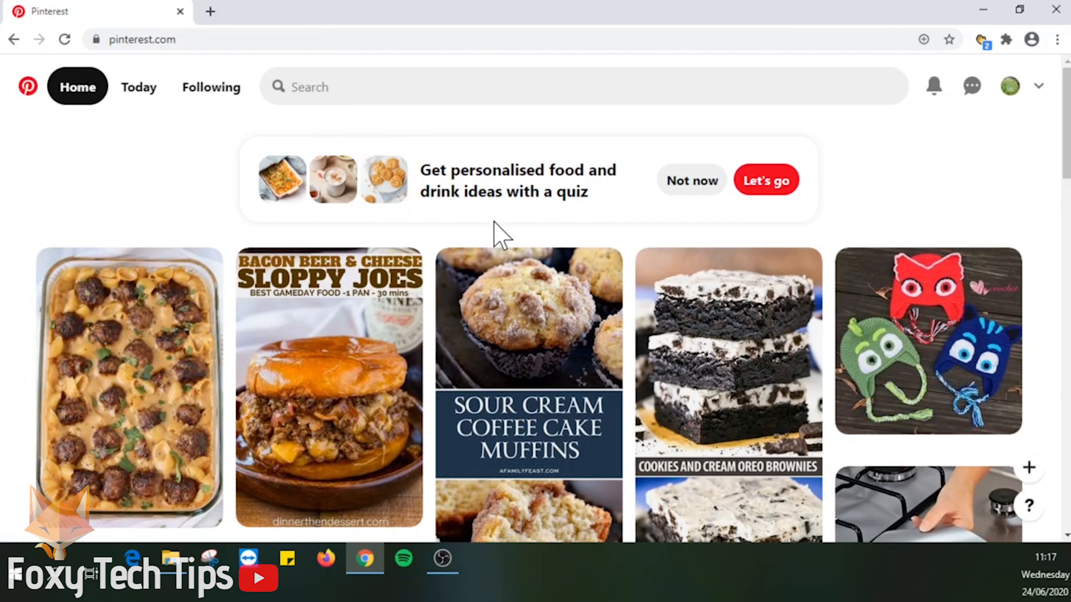
mouse_move(1013, 478)
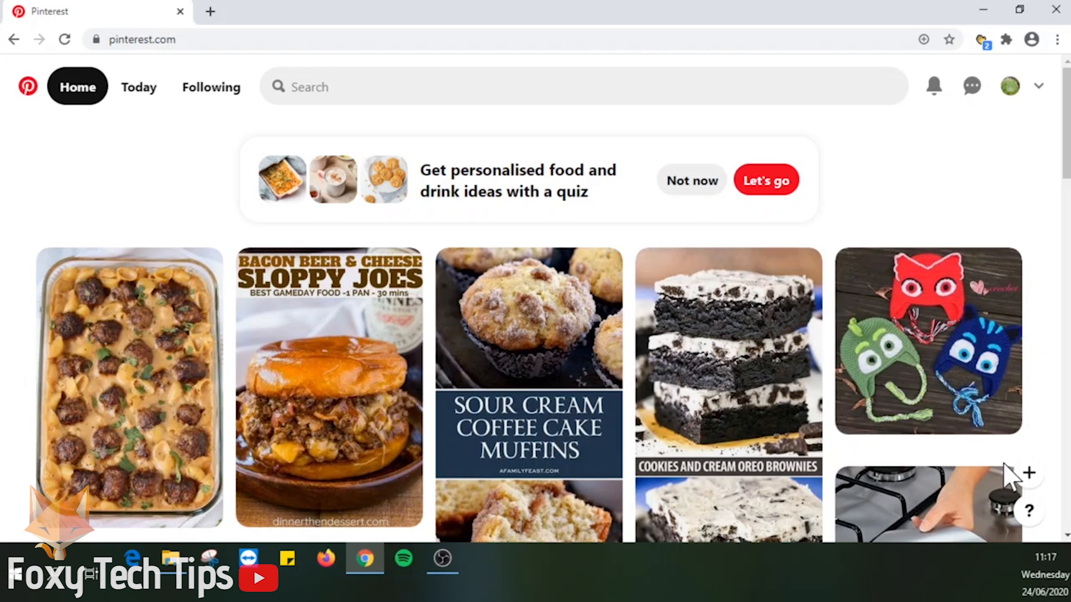
Step: From the profile page, choose Create Pin to open an empty pin builder
left_click(1029, 473)
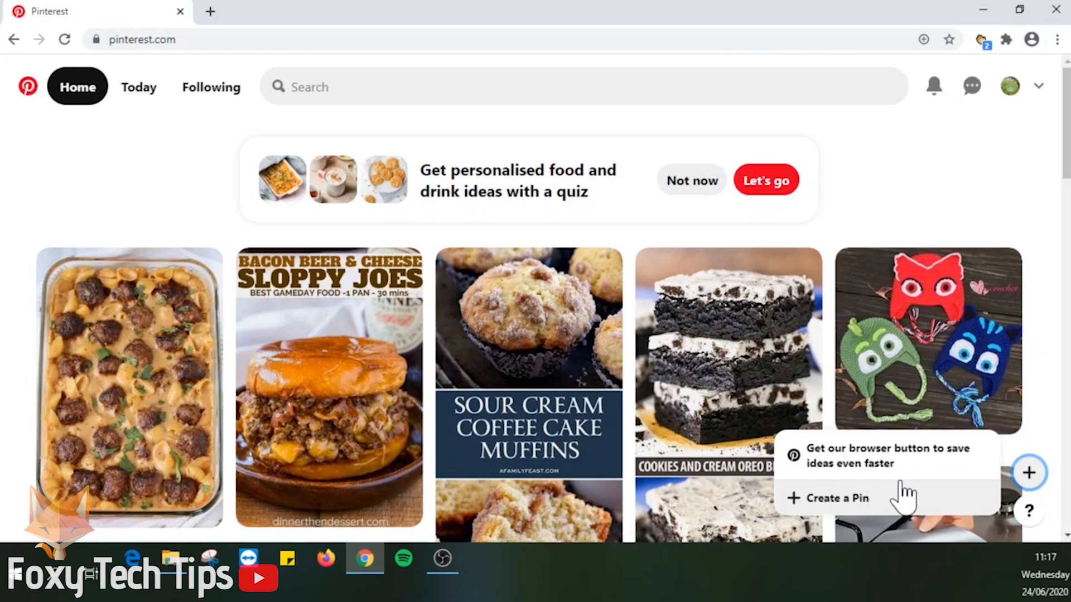
mouse_move(992, 169)
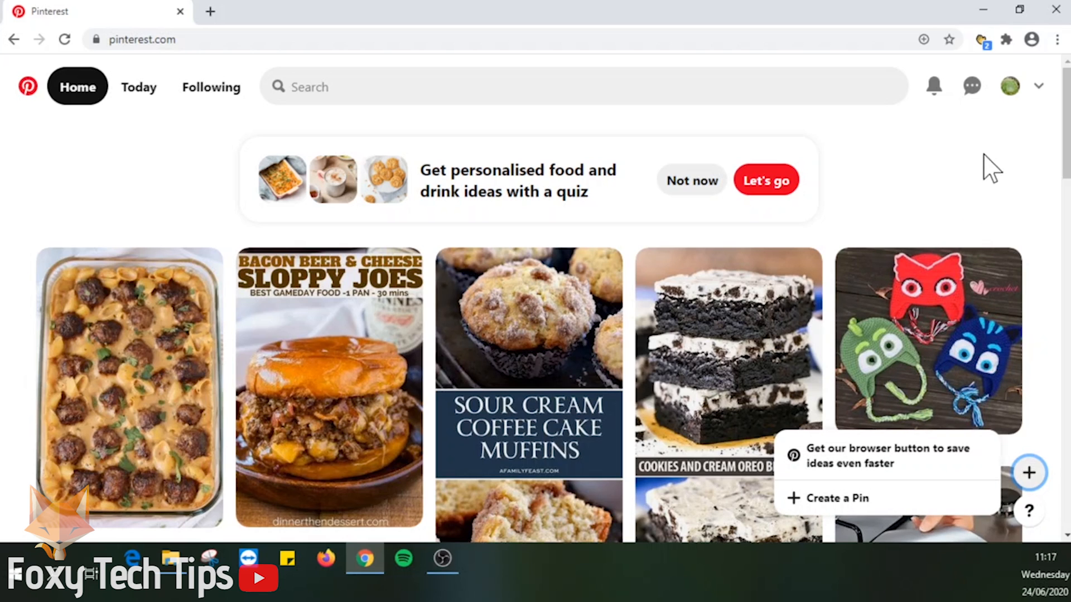
left_click(1009, 86)
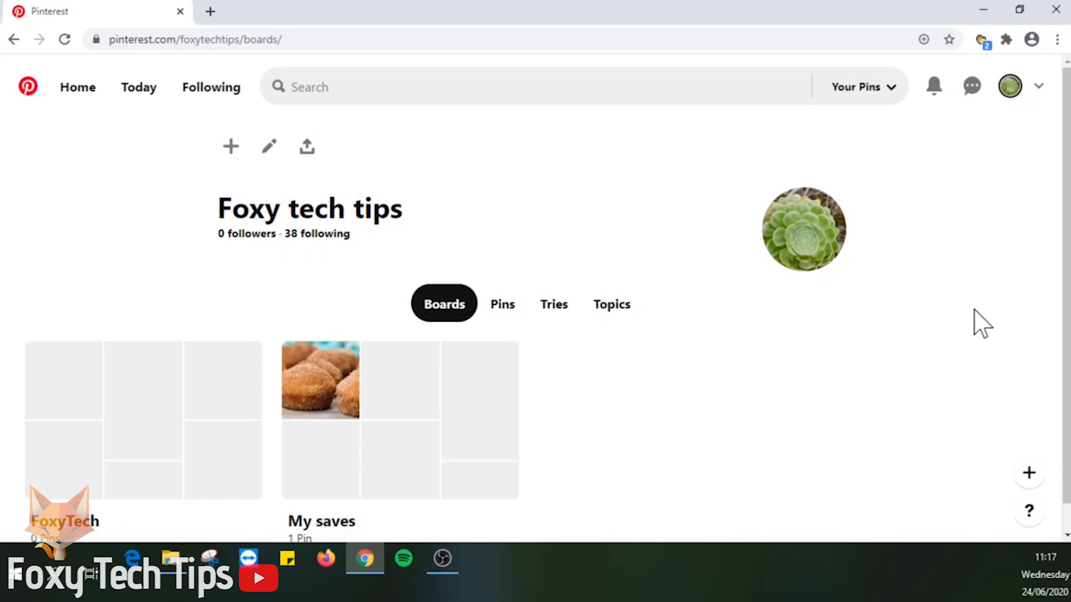
left_click(1028, 472)
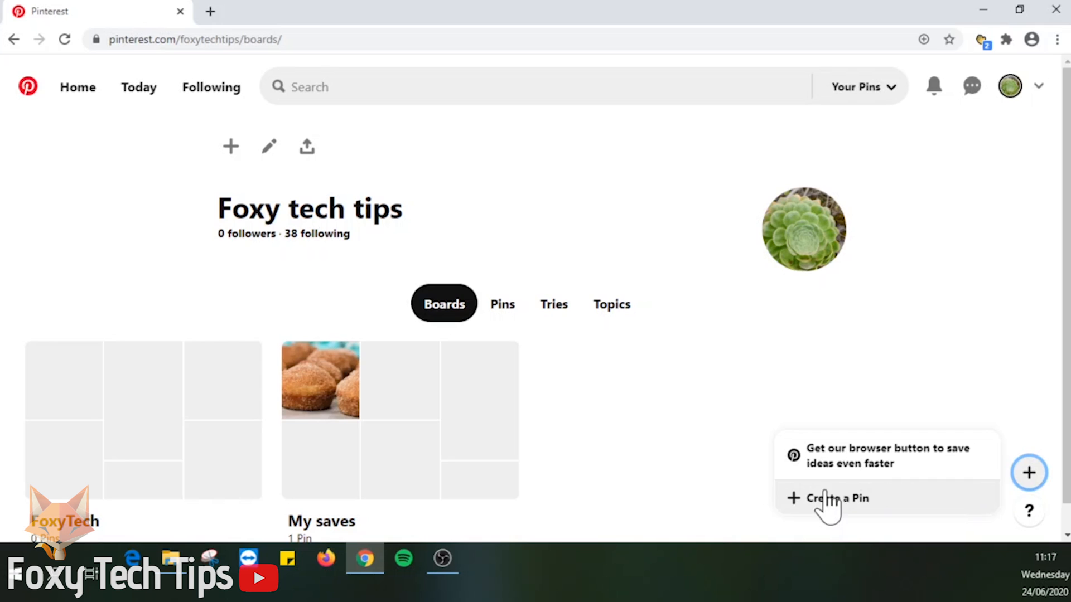
mouse_move(231, 146)
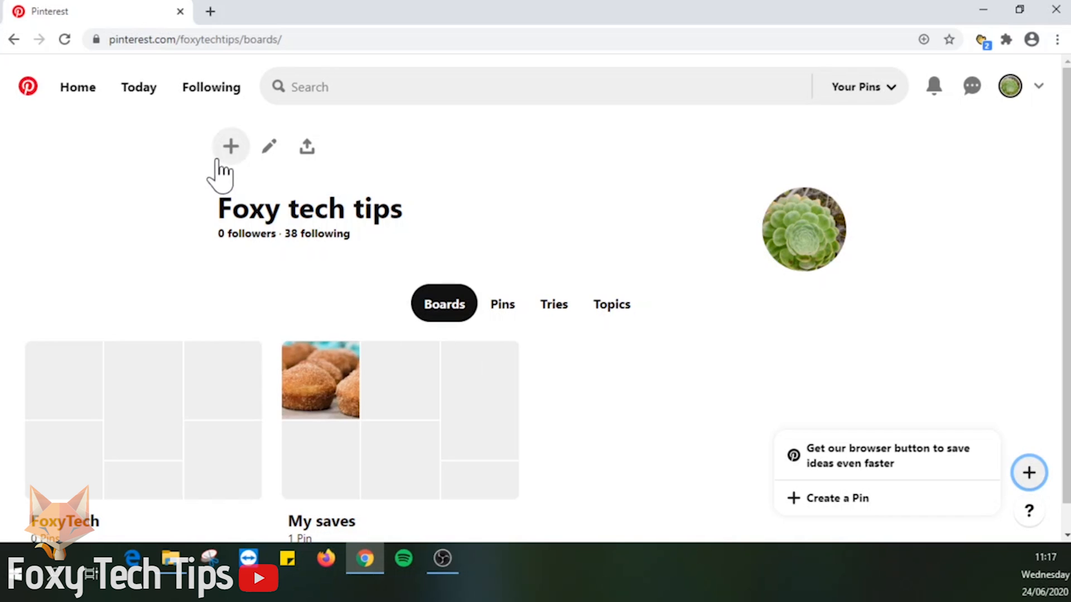
left_click(231, 145)
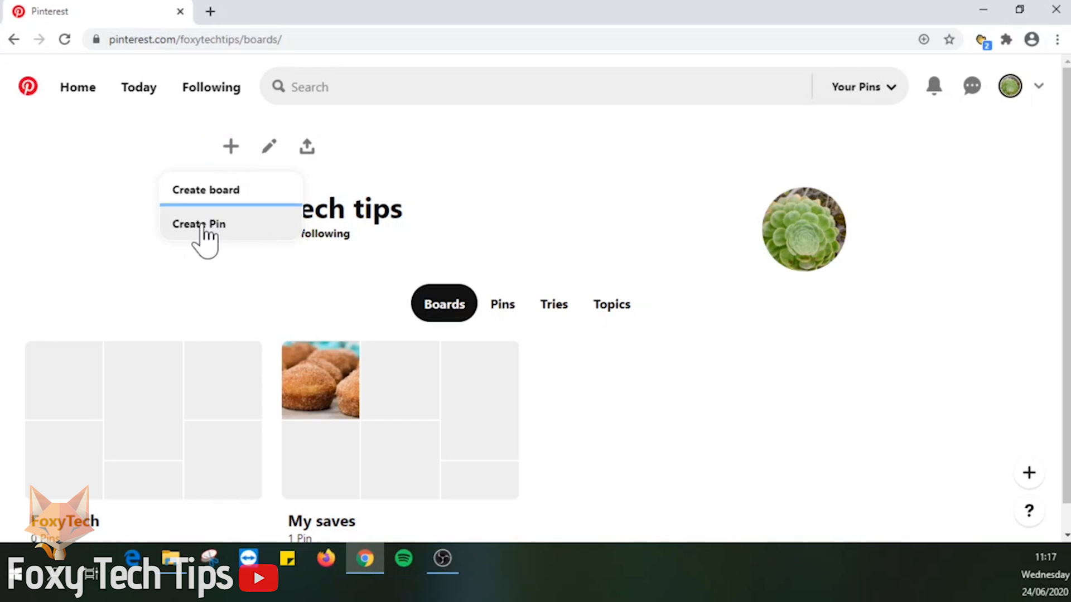
left_click(198, 224)
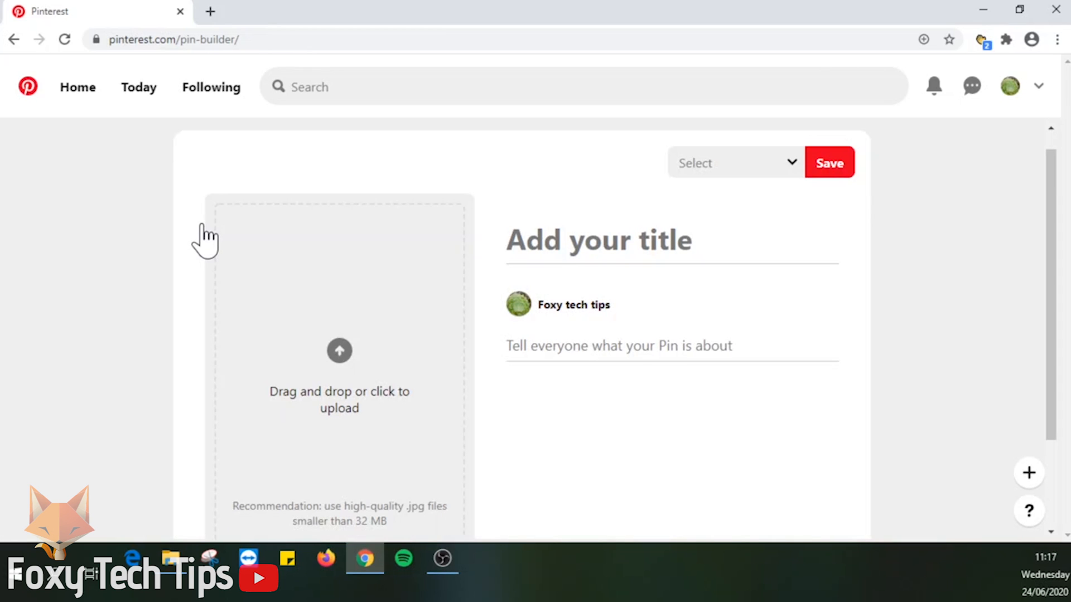
mouse_move(341, 413)
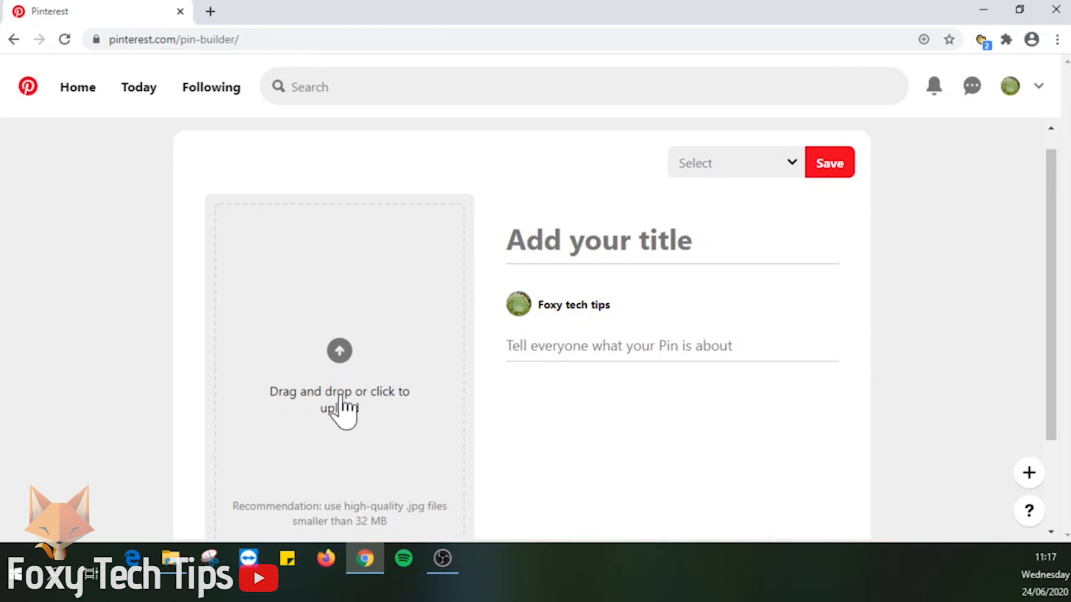
left_click(340, 351)
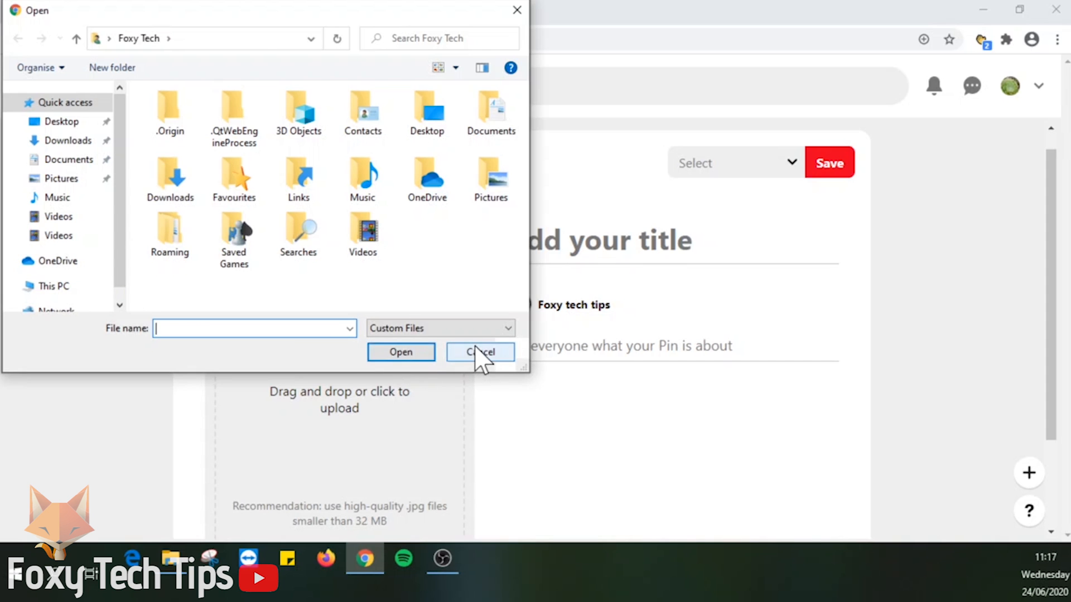
left_click(479, 352)
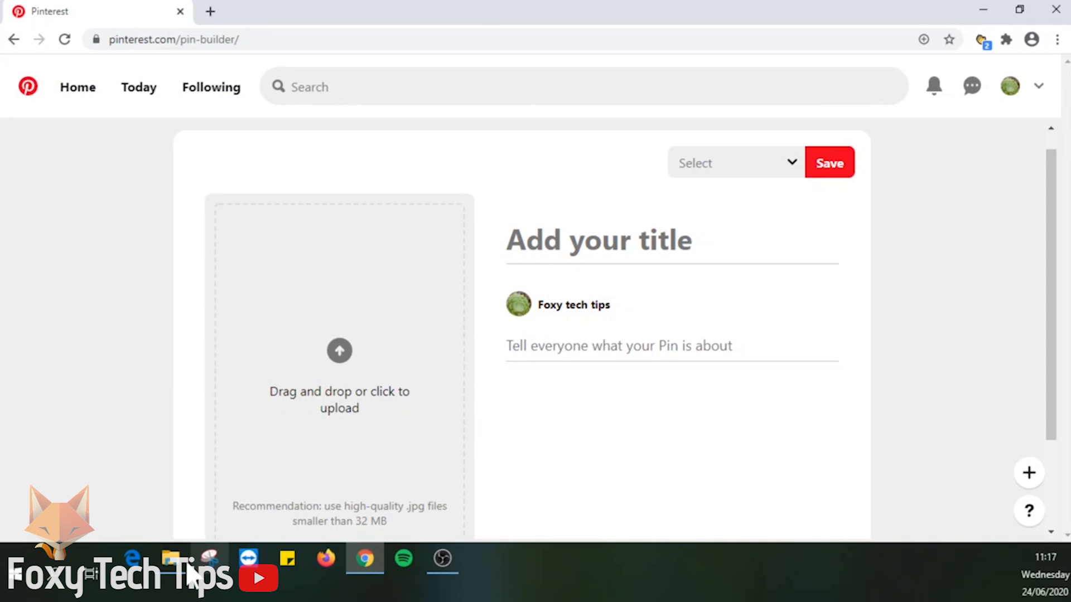
Step: Drag the recent fox image from File Explorer into the pin's upload area
left_click(172, 559)
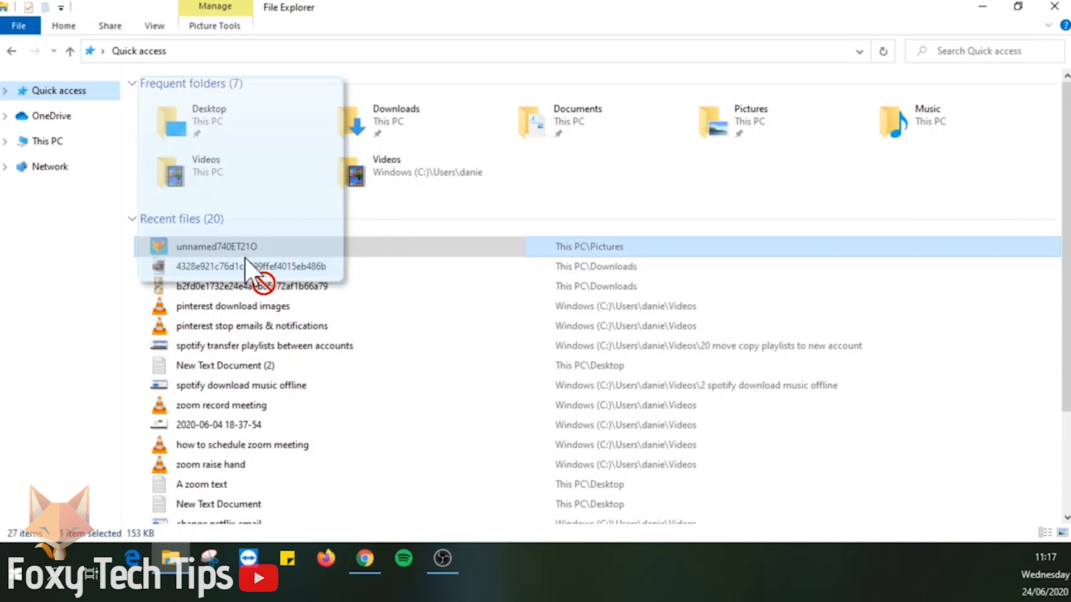
left_click(364, 559)
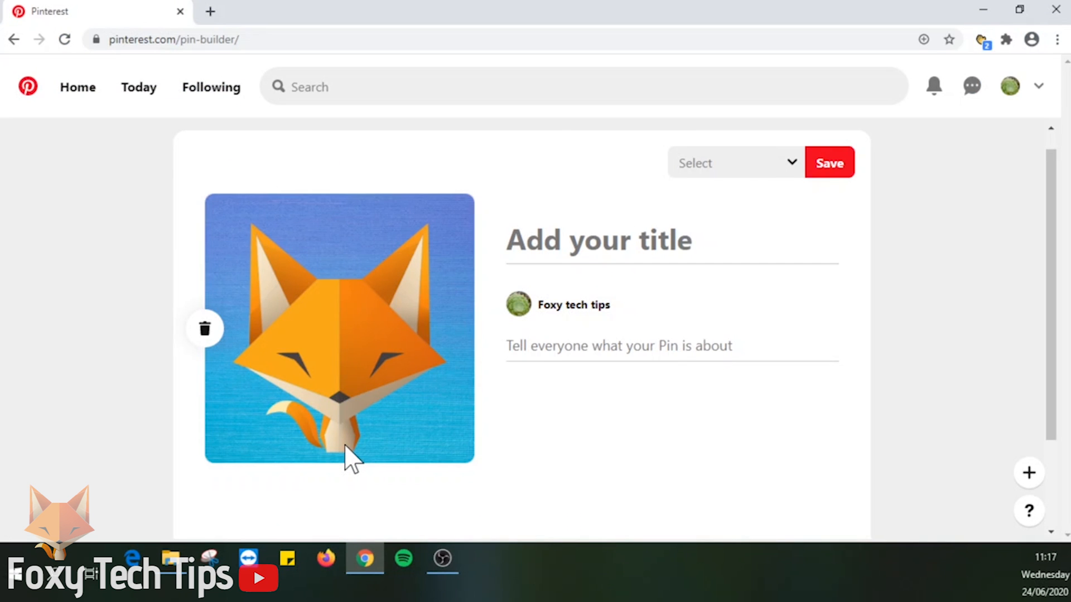
mouse_move(371, 451)
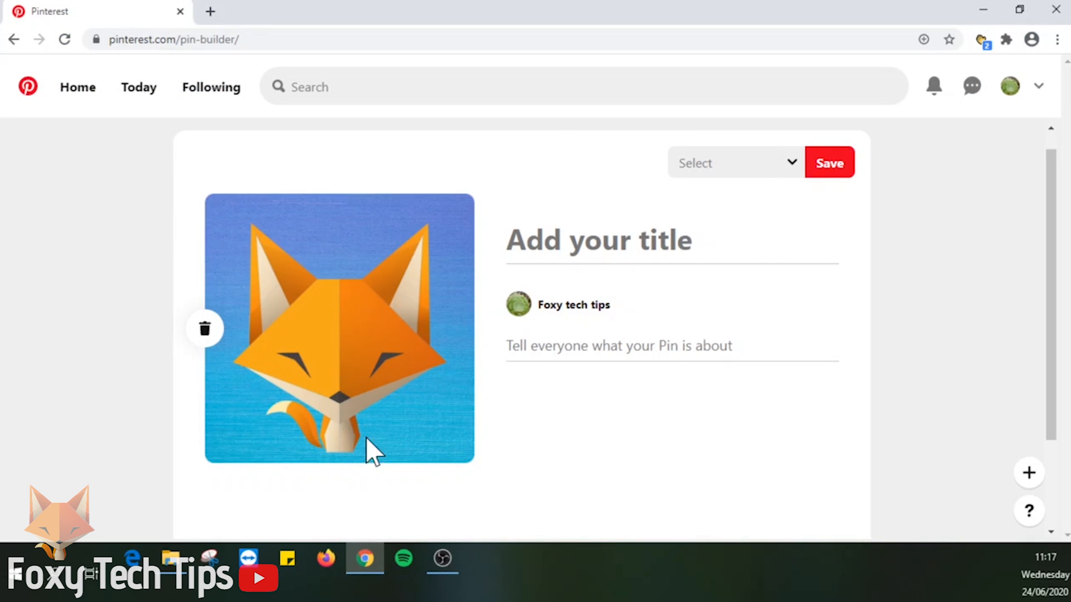
left_click(597, 241)
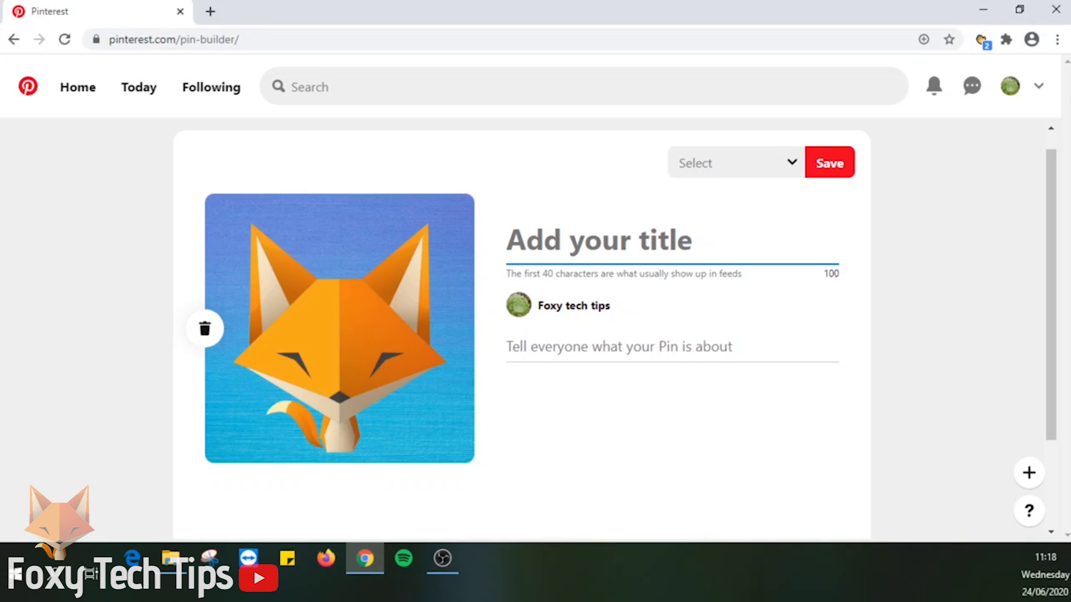
Step: Enter title 'foxy' and description 'cute fox' for the fox pin
type("foxy")
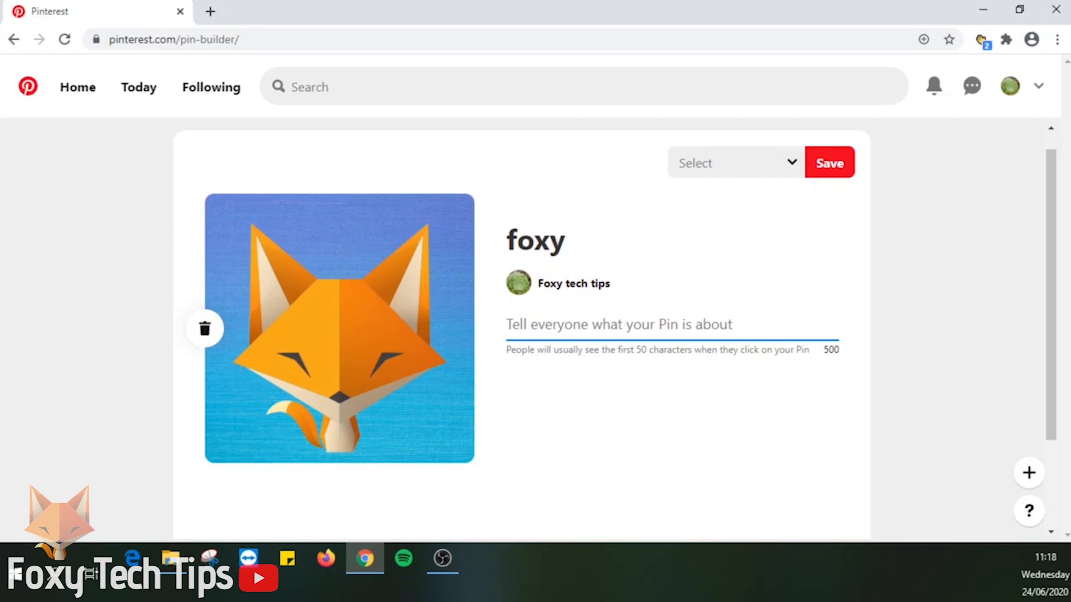
type("cute fox")
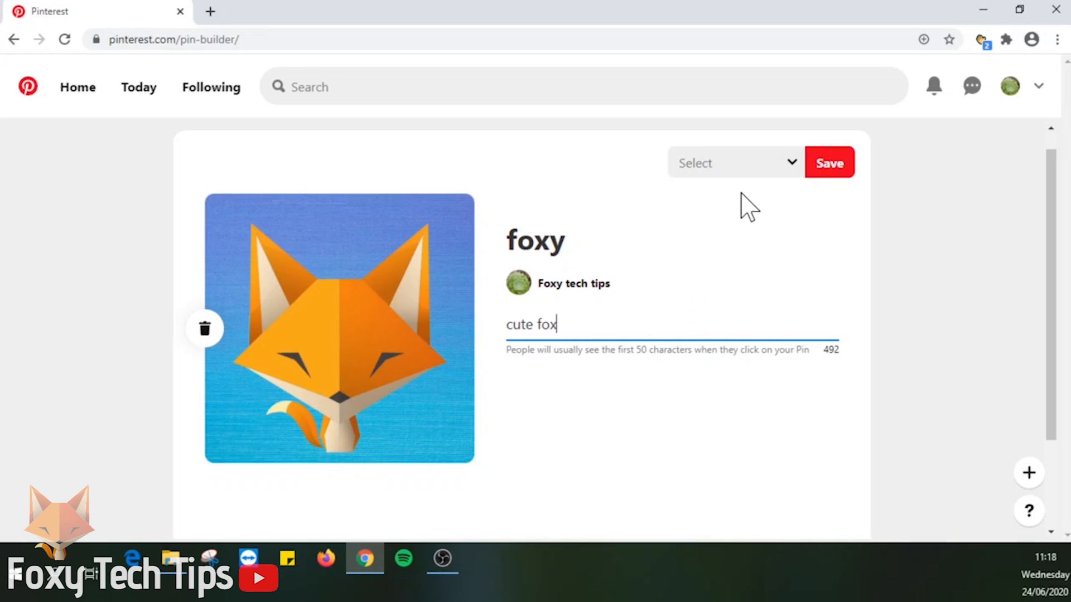
left_click(829, 162)
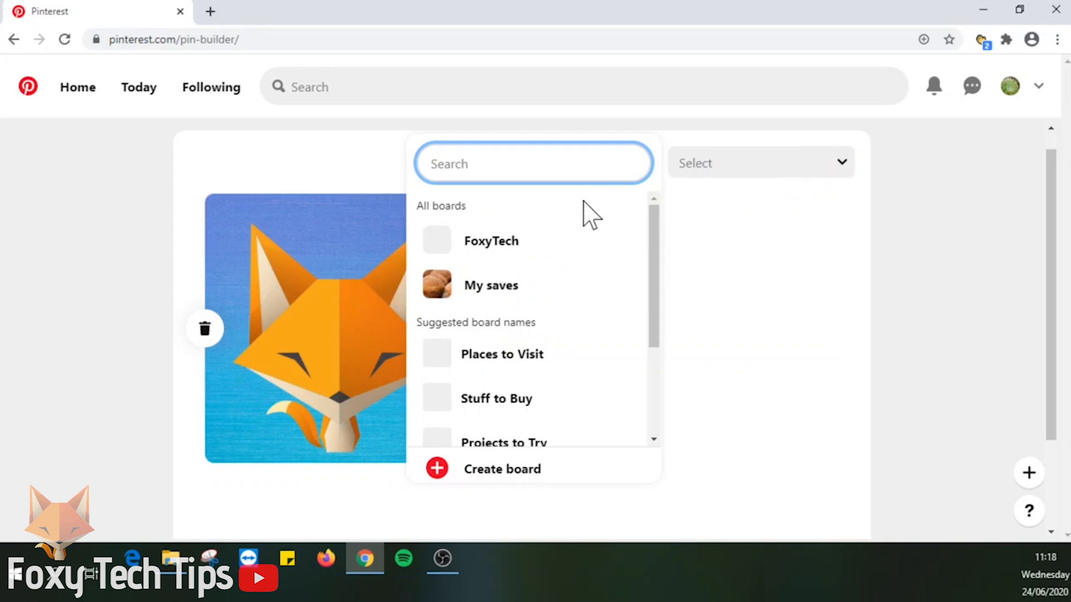
mouse_move(526, 398)
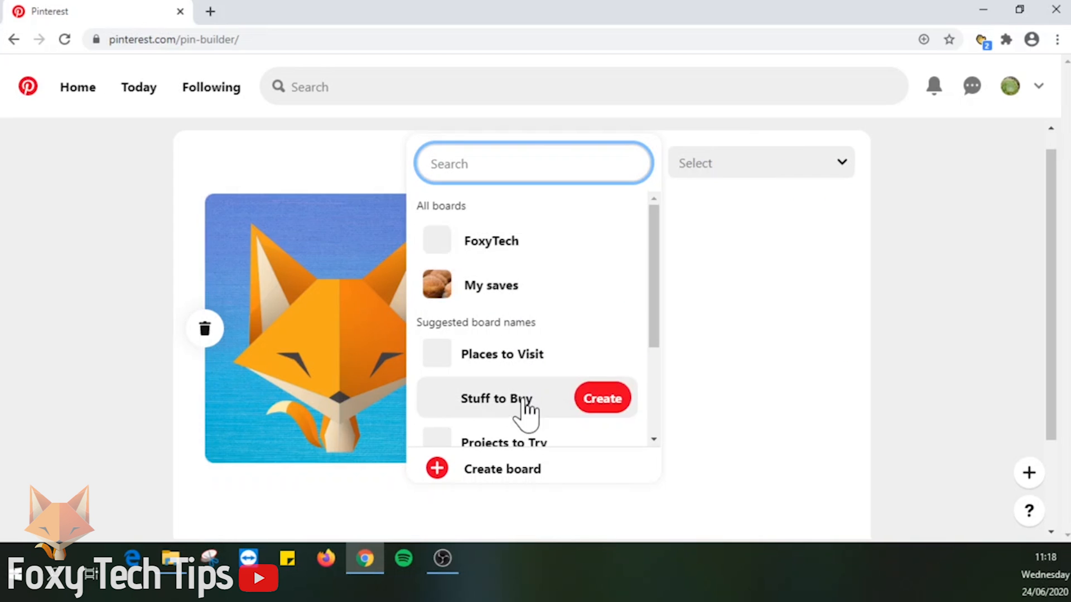
mouse_move(536, 249)
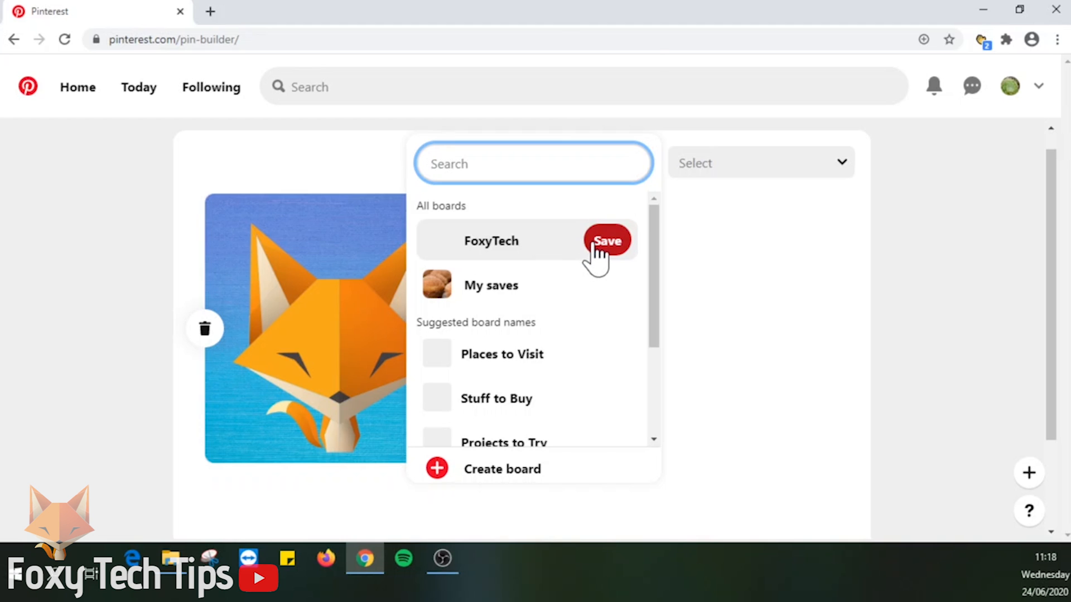
Step: Pick FoxyTech from the board dropdown and save the fox pin there
left_click(606, 240)
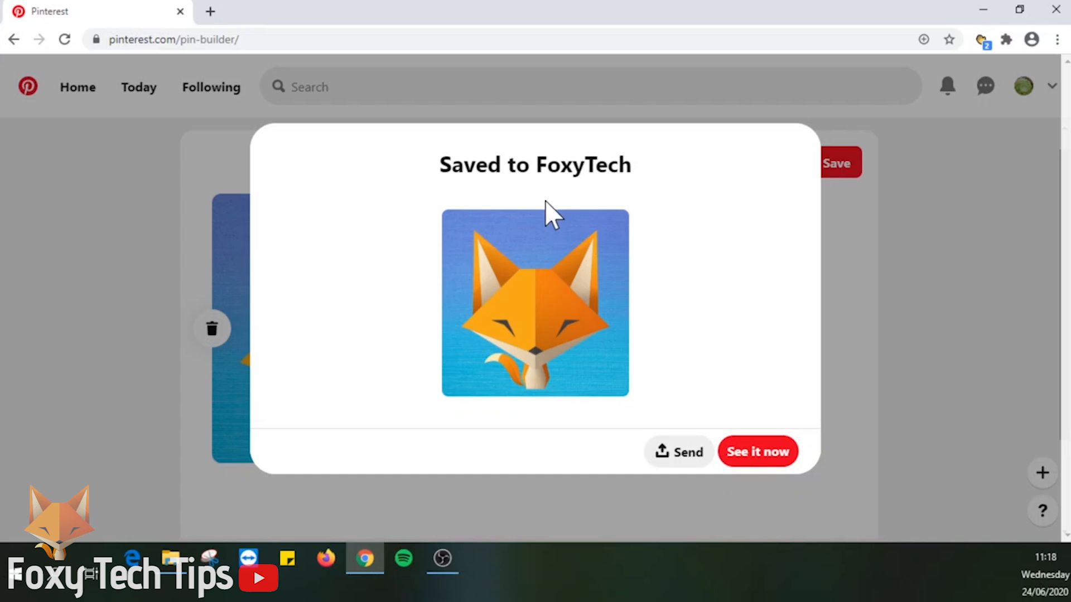
mouse_move(714, 420)
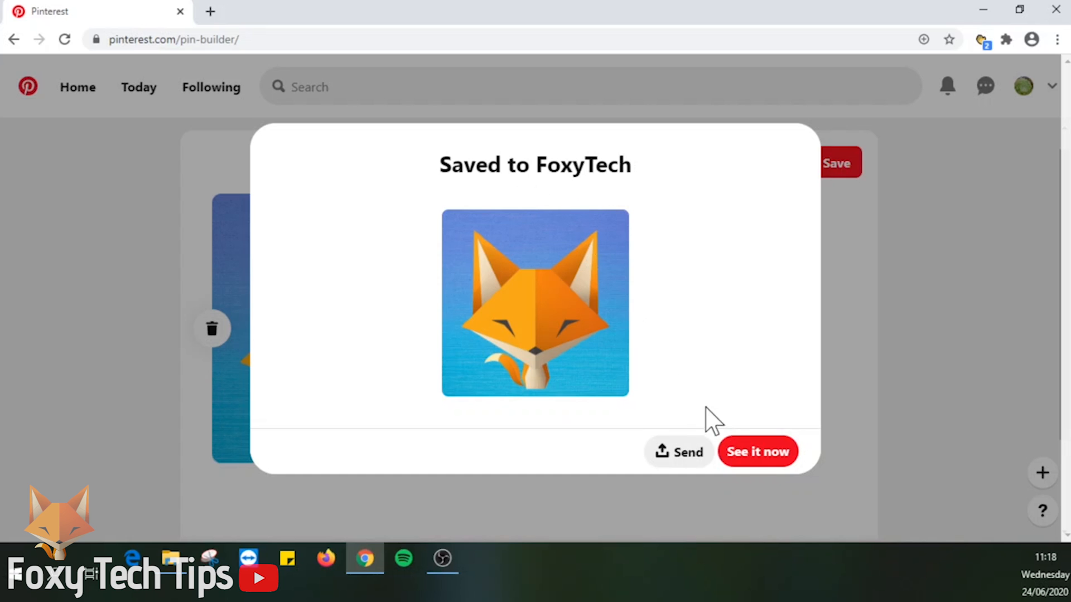
Step: Use 'See it now' in the Saved to FoxyTech popup to view the pin
left_click(757, 451)
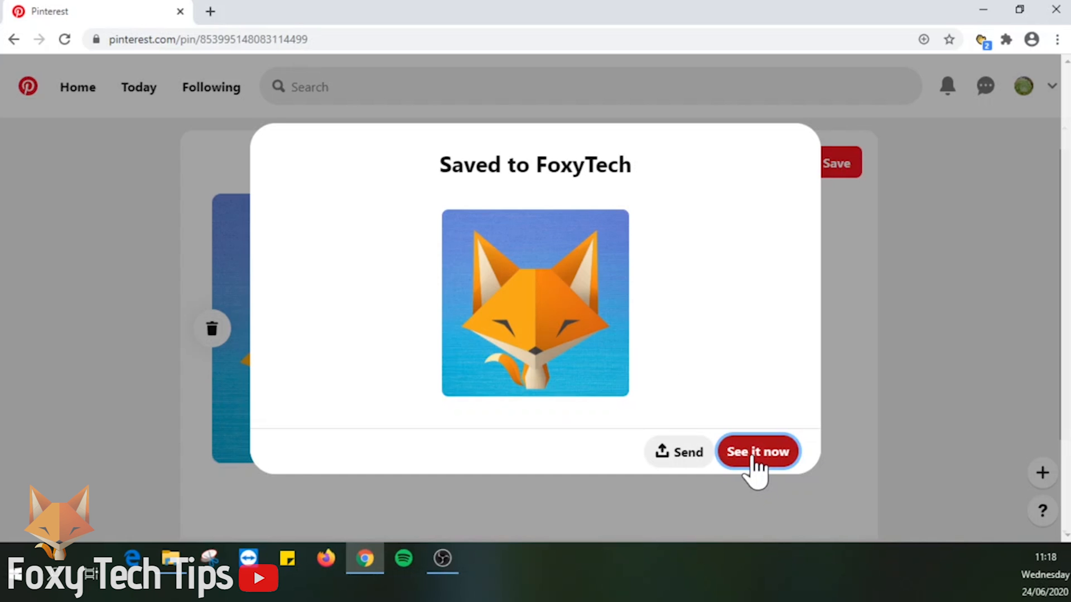
left_click(757, 451)
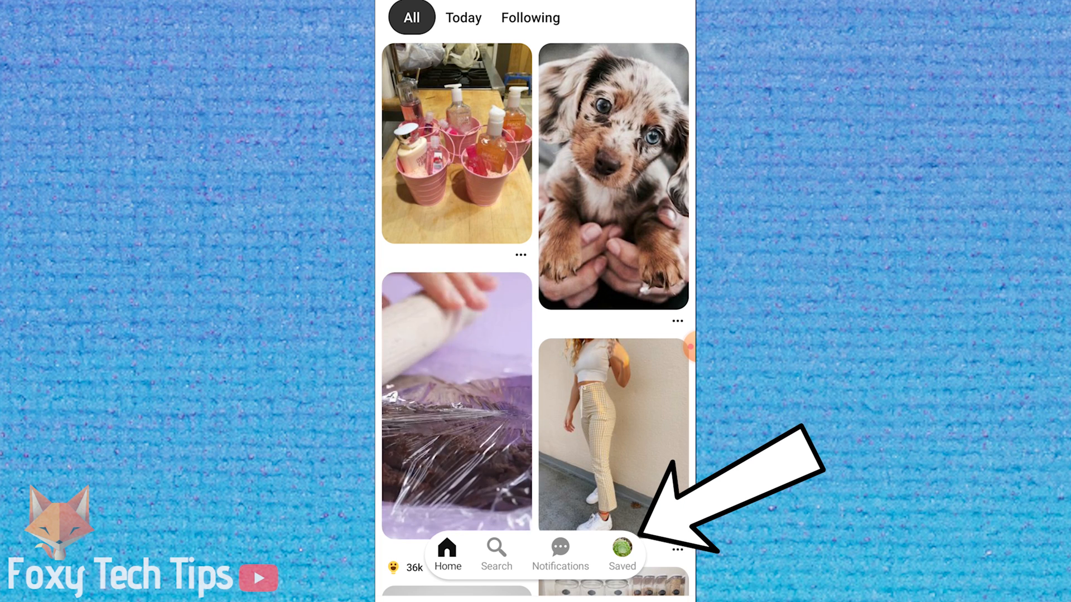
Step: From the mobile Saved page, choose Create Pin to bring up the photo picker
left_click(621, 554)
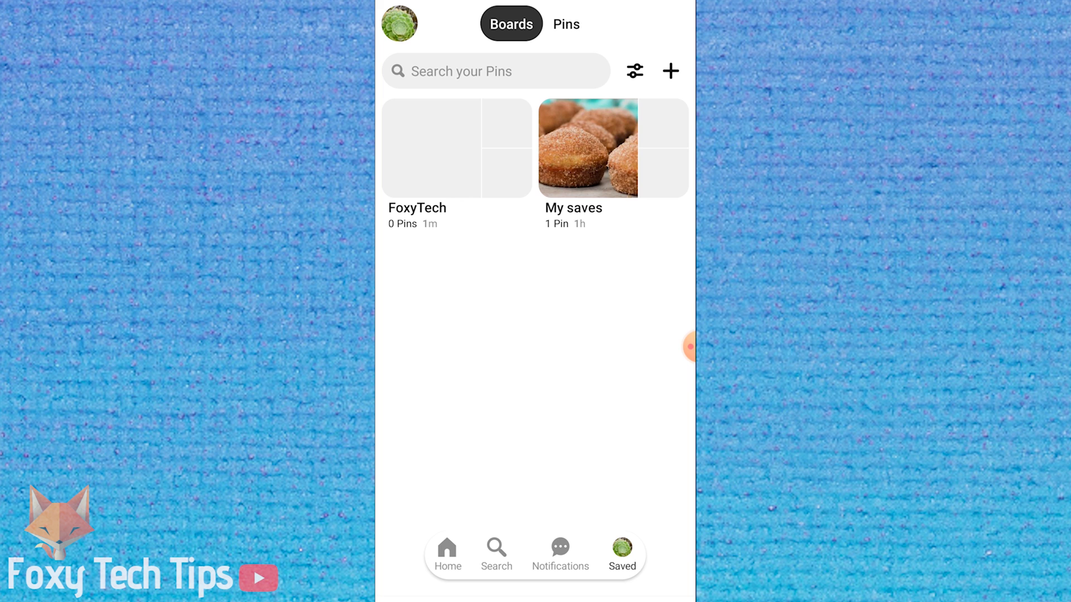
left_click(669, 71)
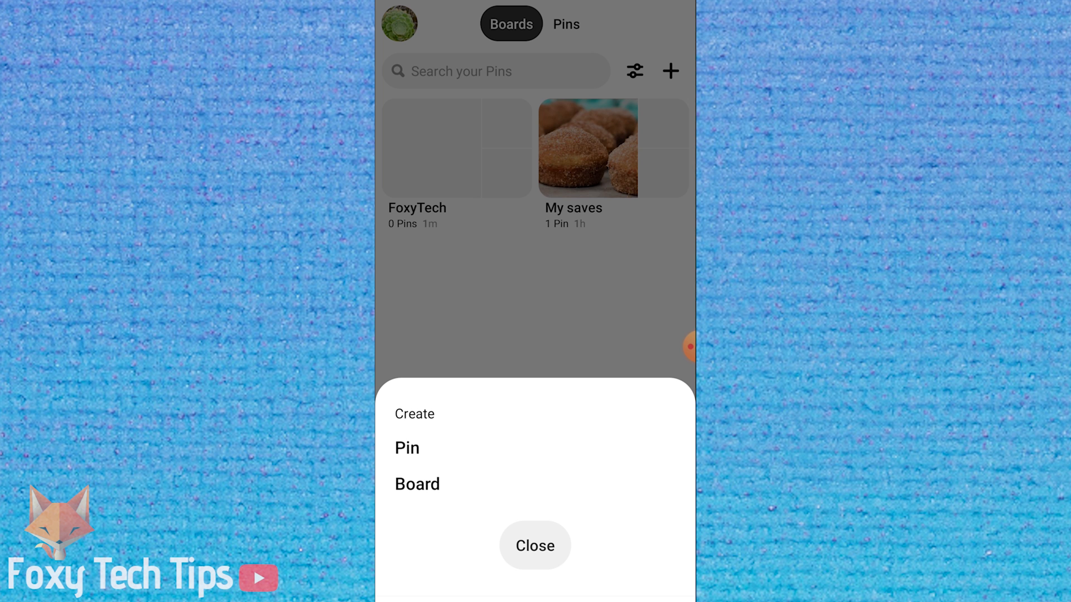
left_click(407, 447)
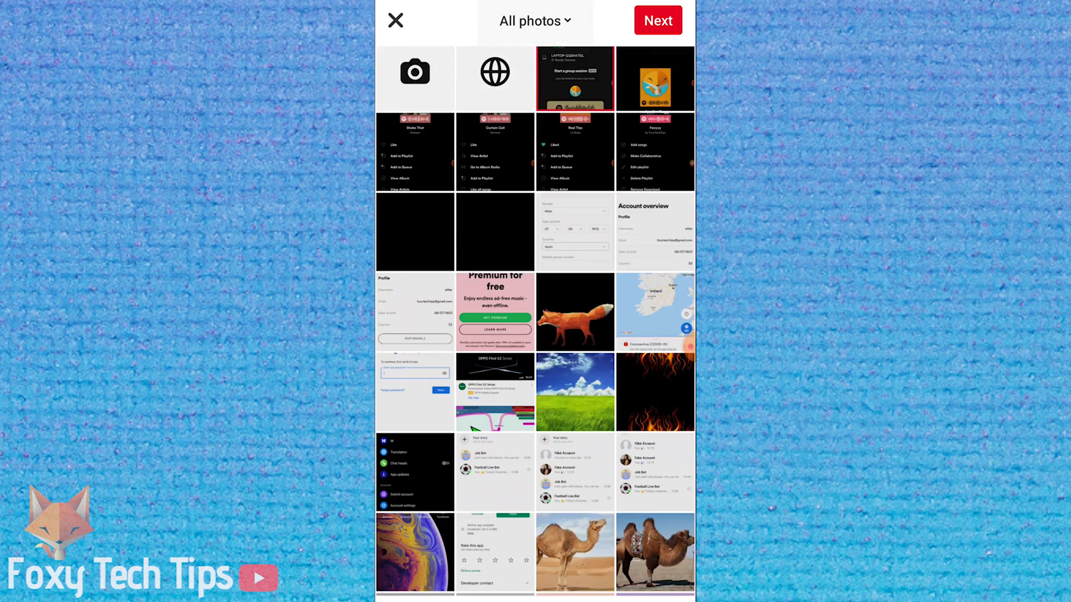
Step: Pick the fox photo, title it 'Foxy' with description 'Cute fox', and continue
scroll("down", 3)
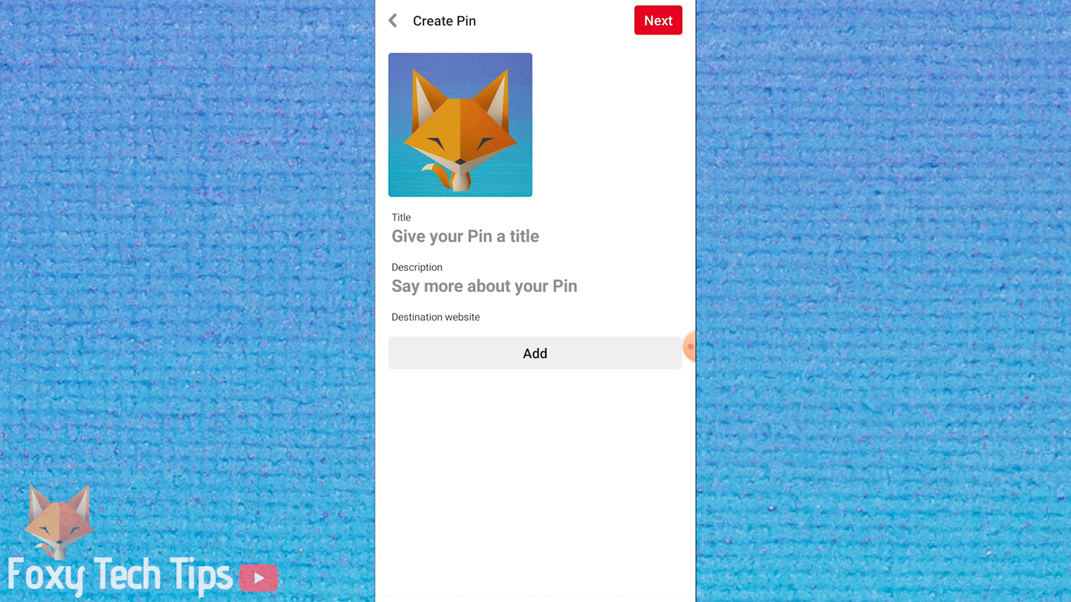
type("Foxy")
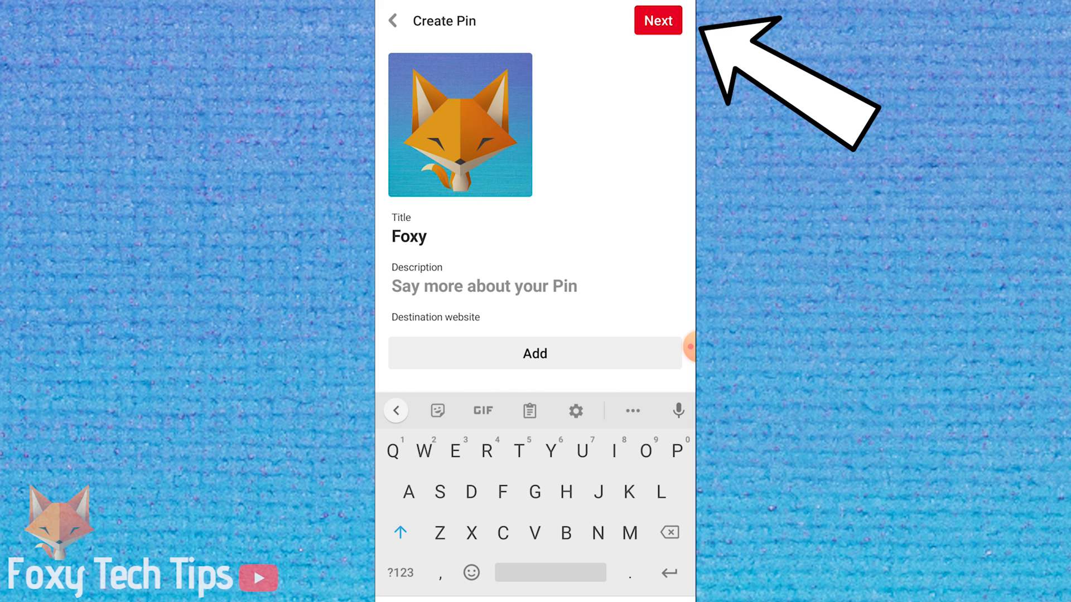
type("Cute fox")
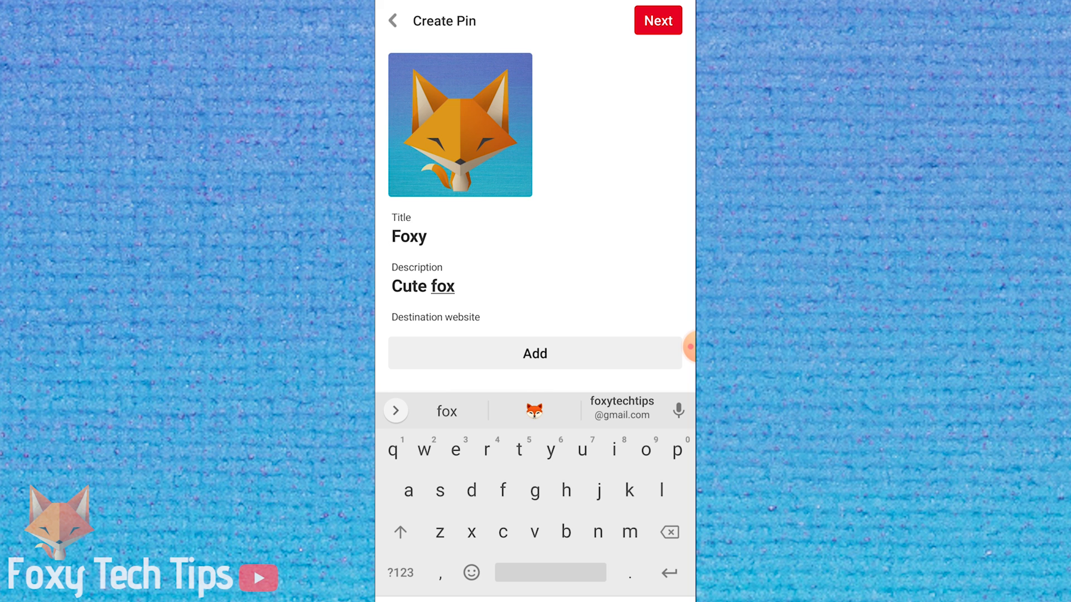
left_click(657, 21)
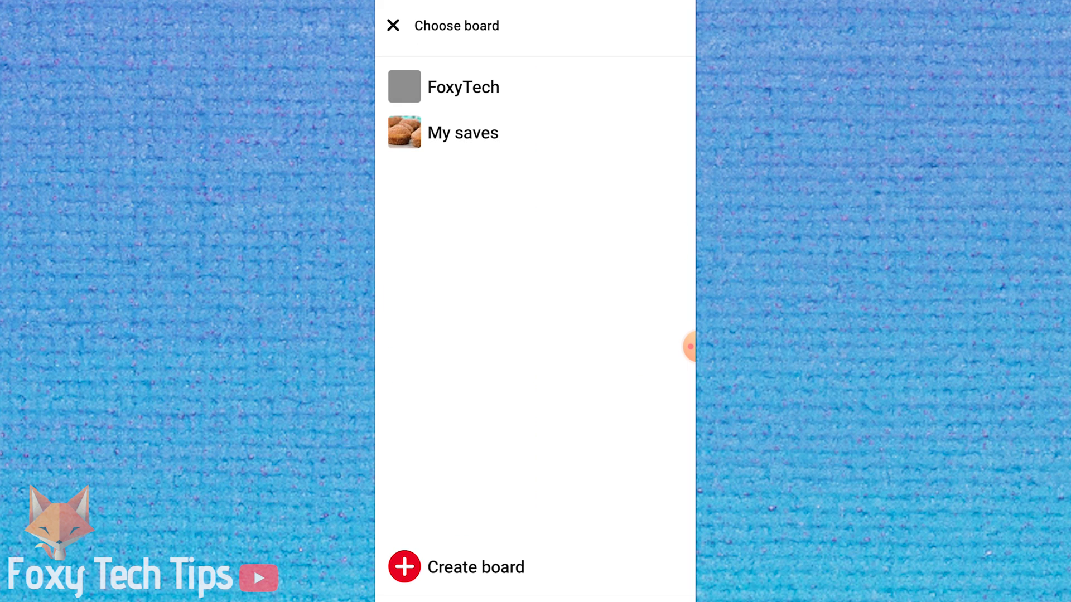
Step: Save the pin to FoxyTech, then view the FoxyTech board showing it
left_click(463, 87)
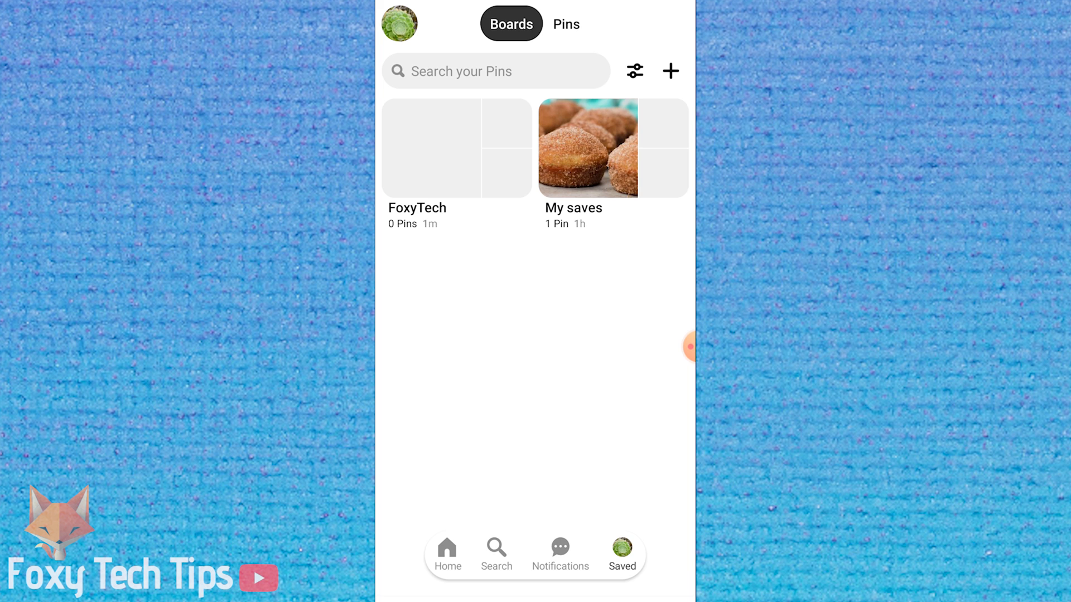
left_click(432, 147)
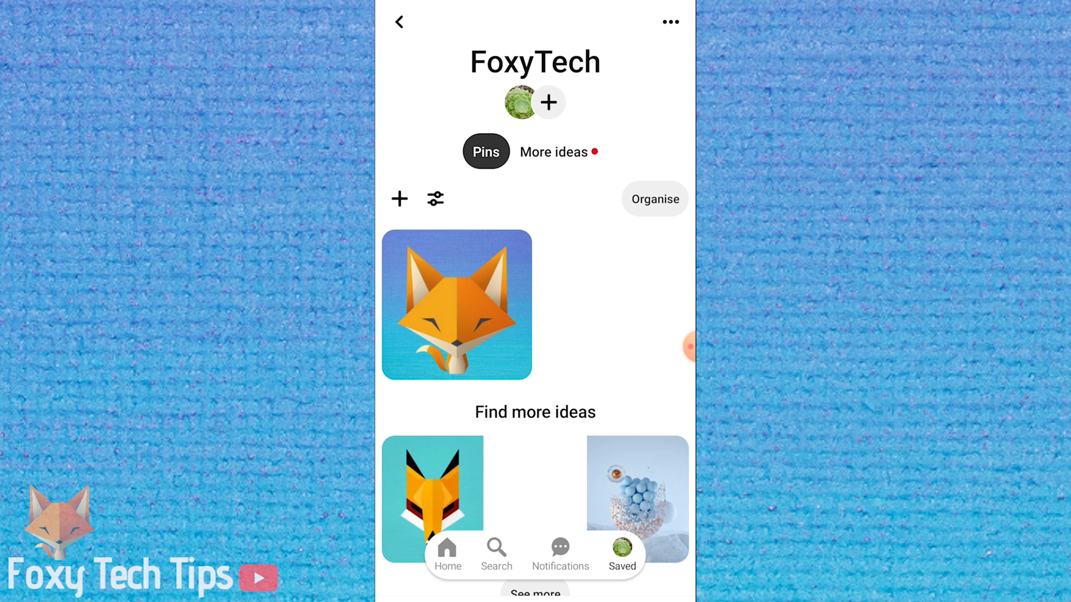